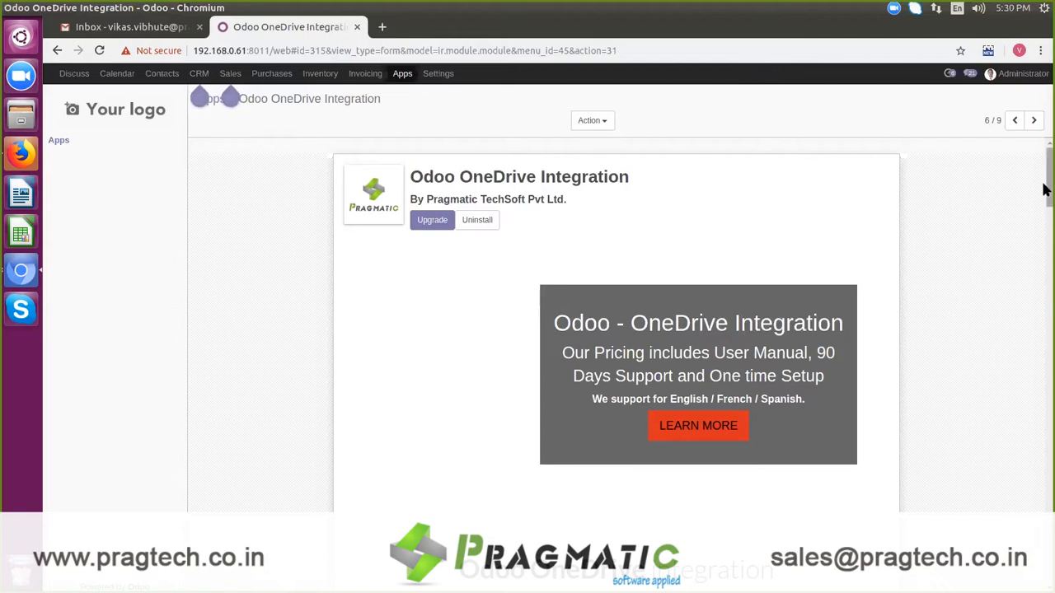
Scroll through the OneDrive Integration module's setup instructions.
scroll("down", 3)
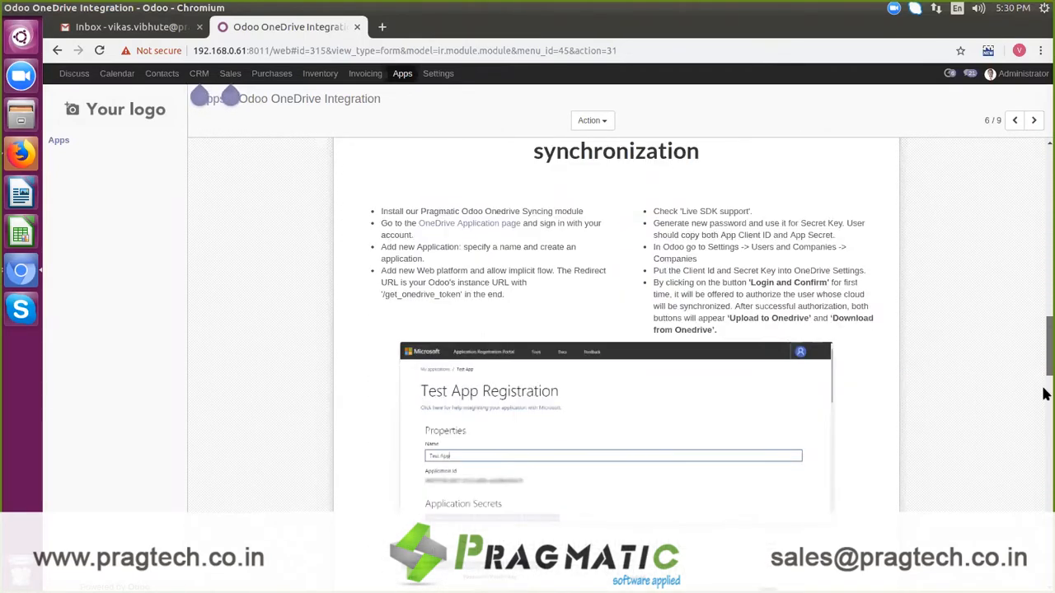
scroll("down", 3)
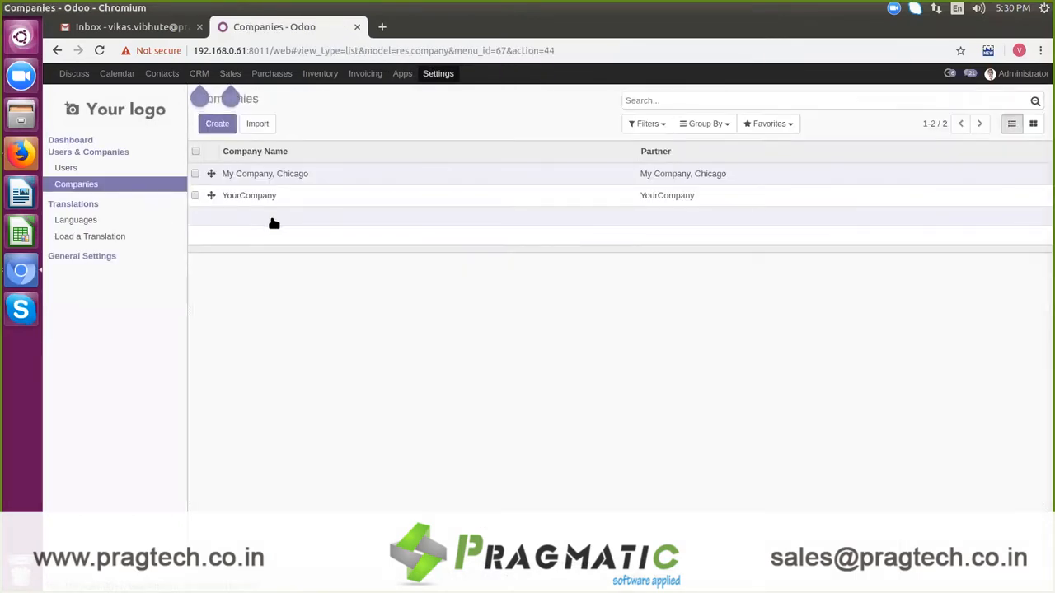
Open YourCompany and review its OneDrive Configuration and Initial Sync settings.
left_click(249, 196)
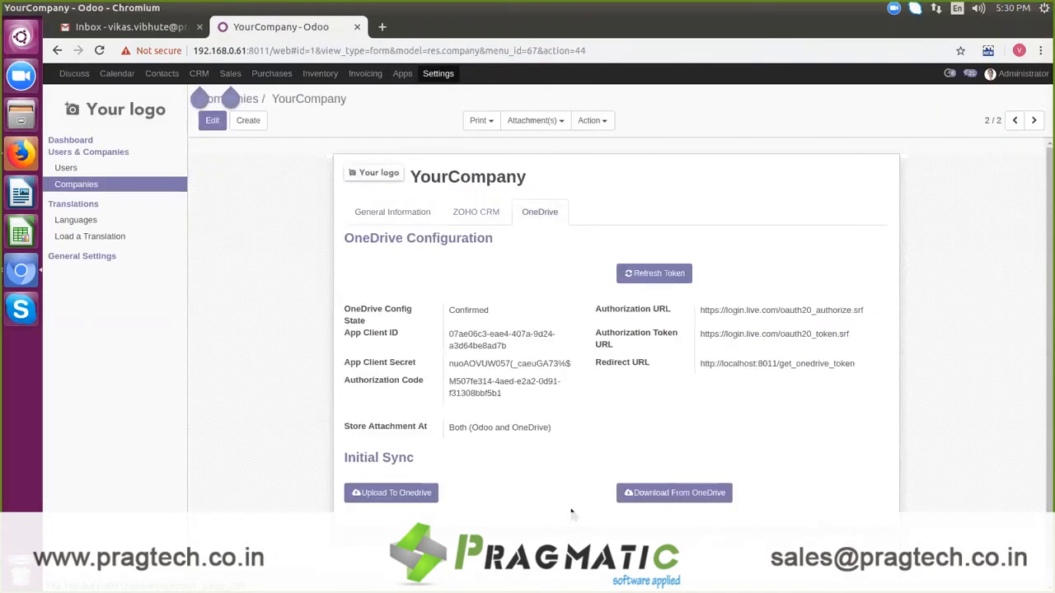
mouse_move(865, 475)
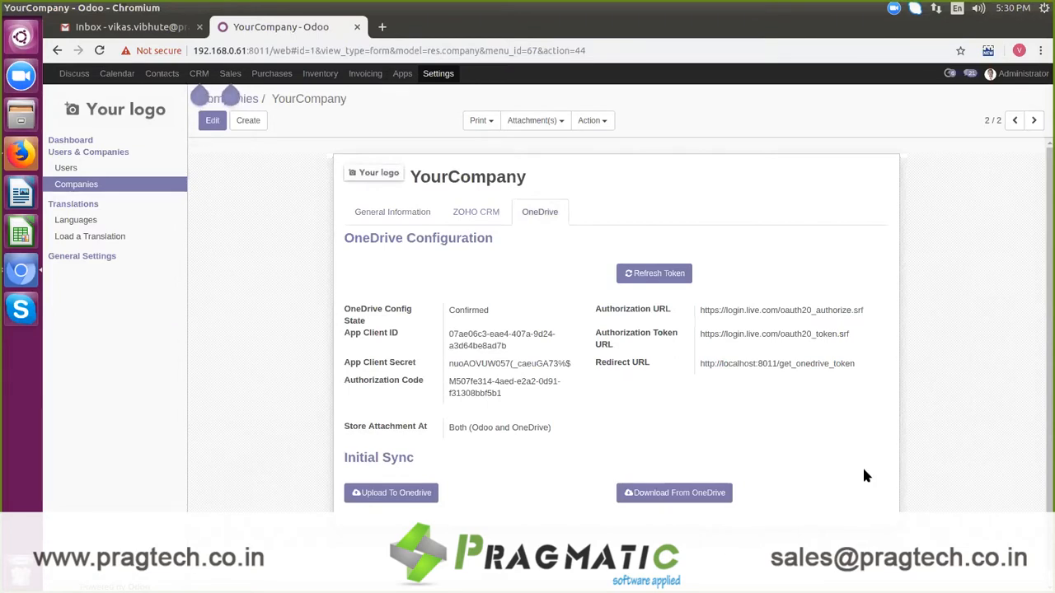
mouse_move(908, 462)
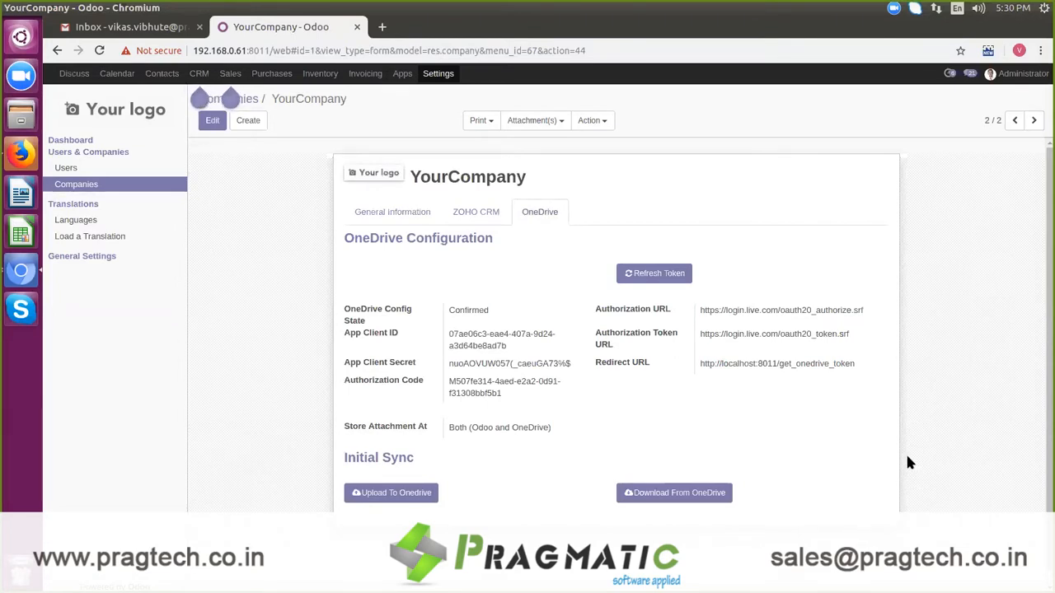
mouse_move(415, 298)
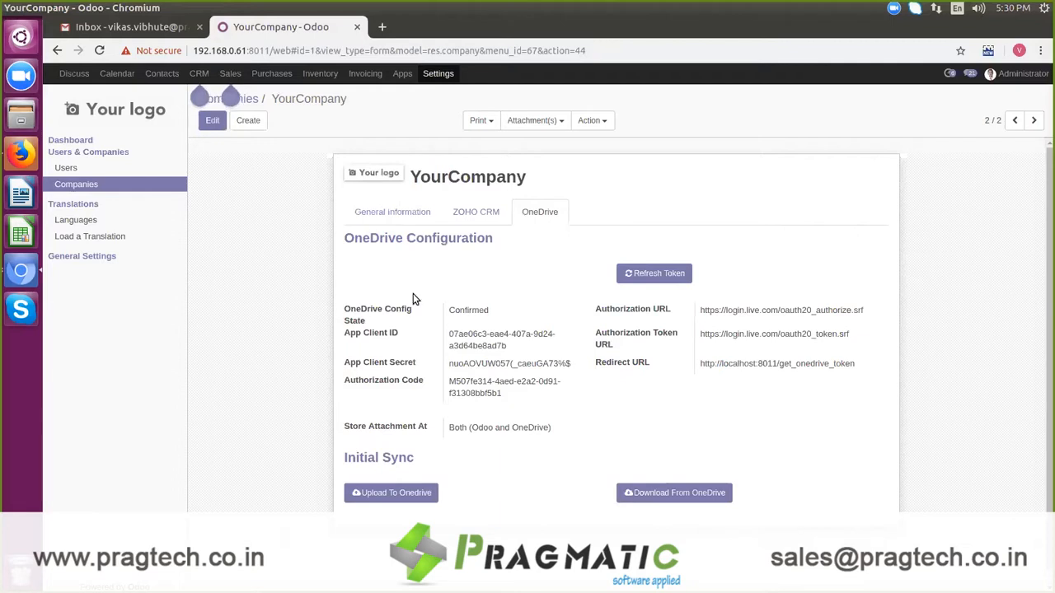
double_click(418, 238)
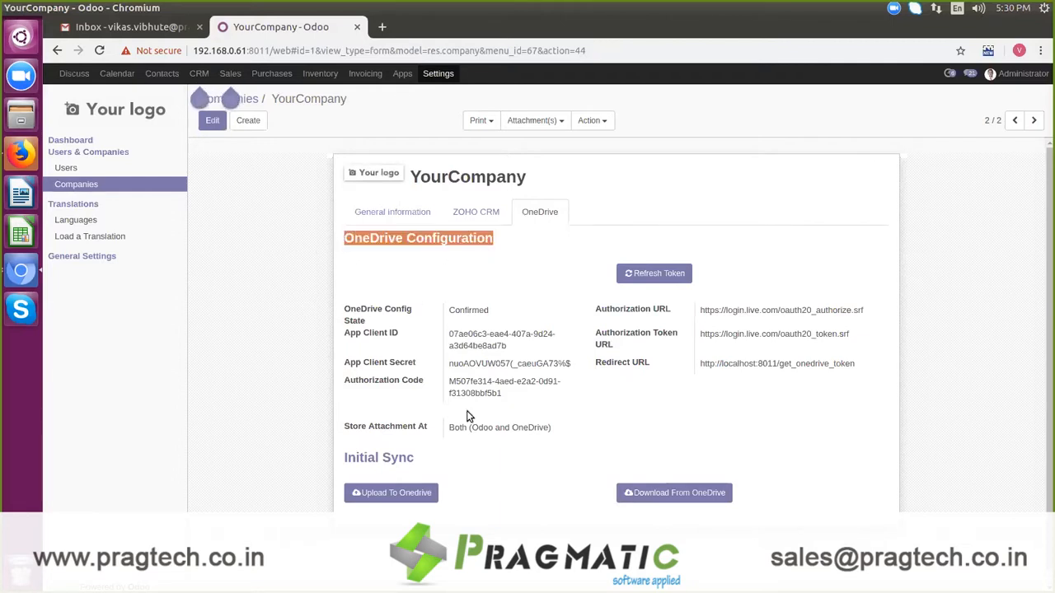
double_click(499, 427)
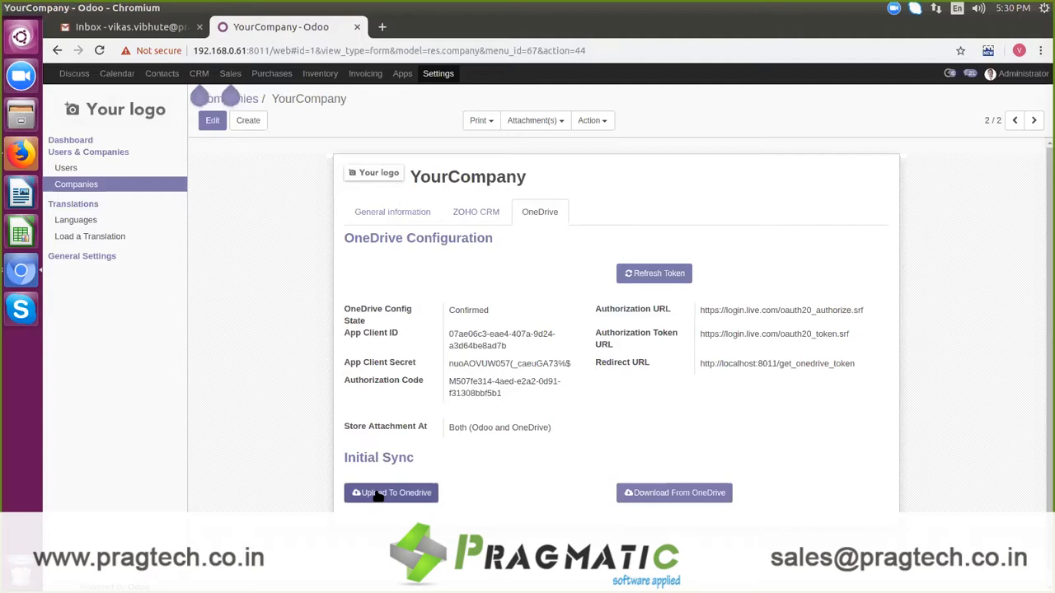
mouse_move(484, 517)
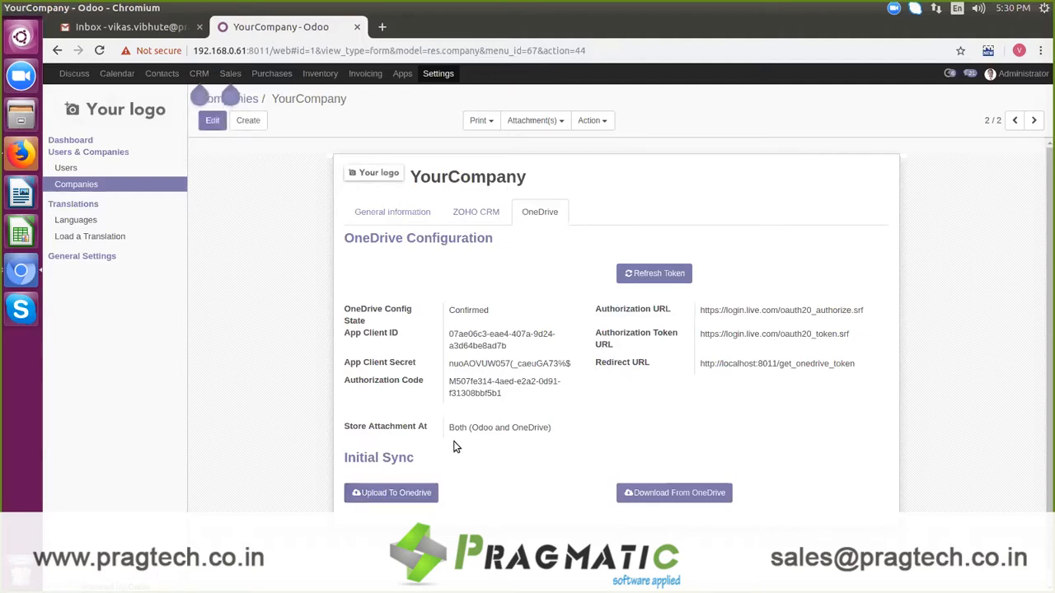
mouse_move(426, 396)
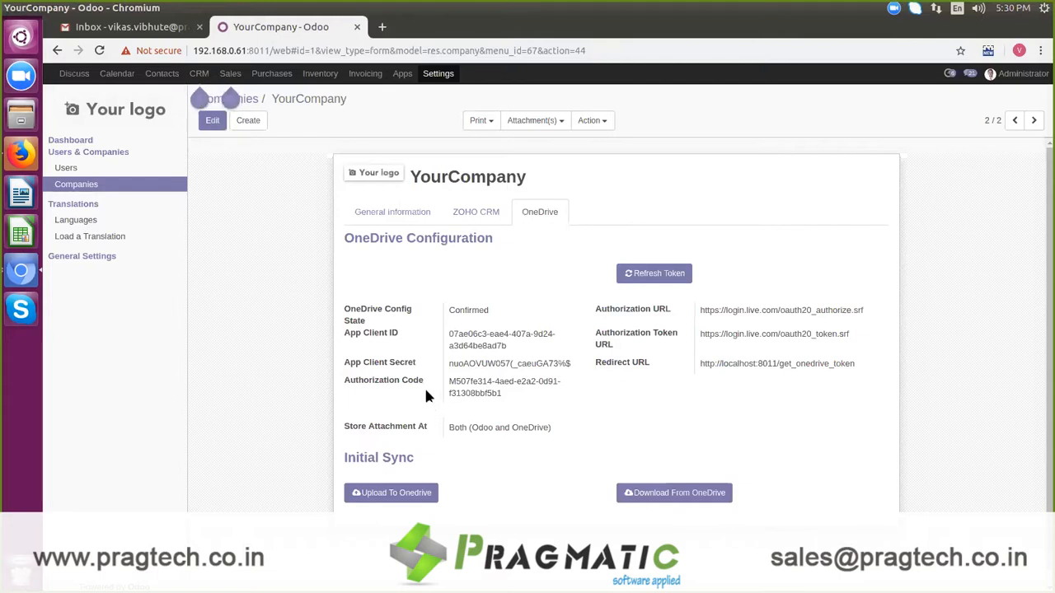
mouse_move(284, 304)
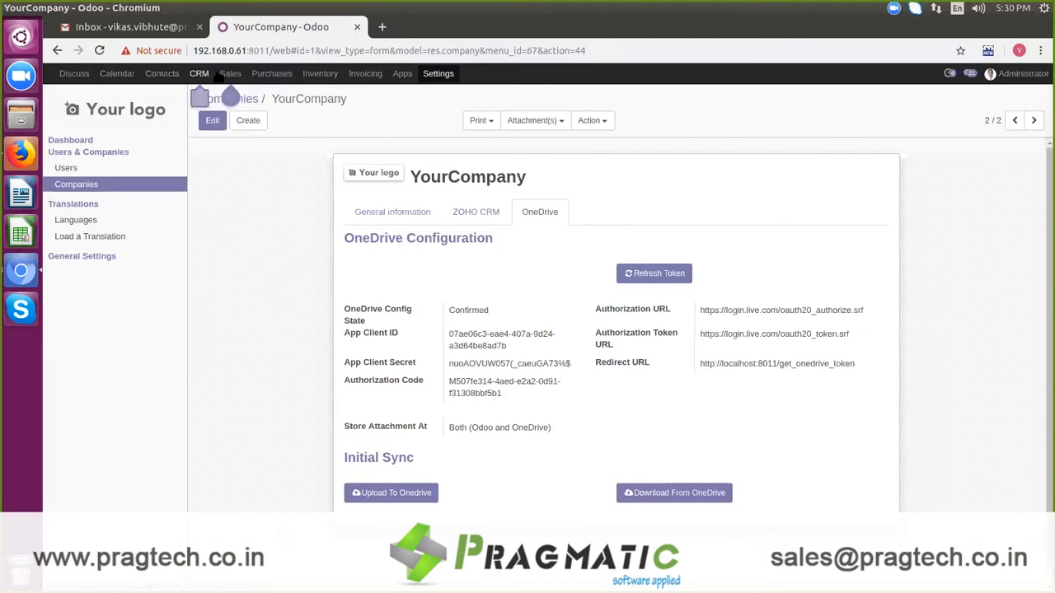
List confirmed sales orders sorted by order number, then start a new order.
left_click(230, 73)
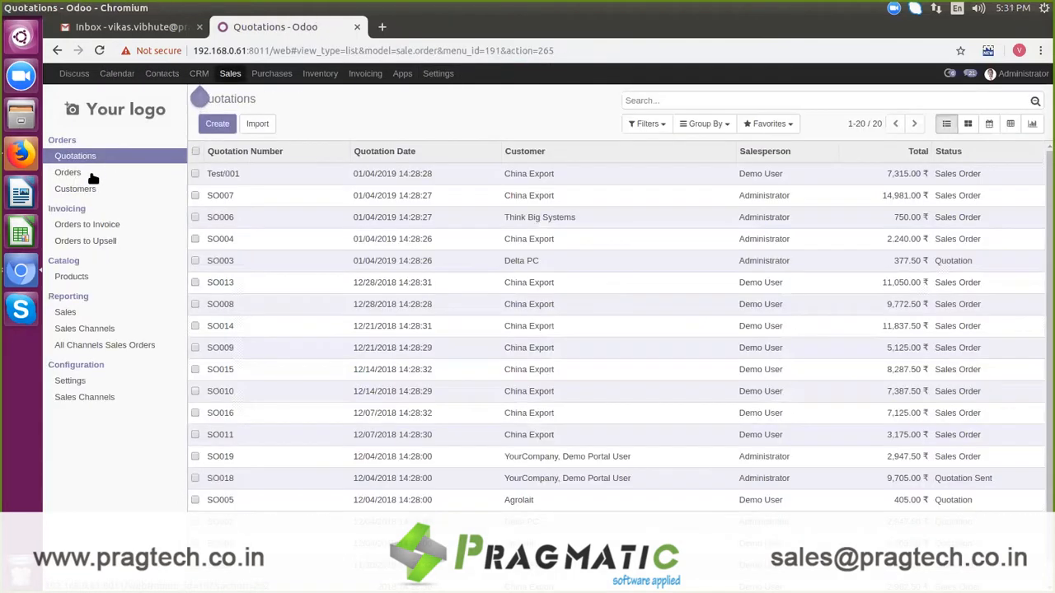
left_click(67, 173)
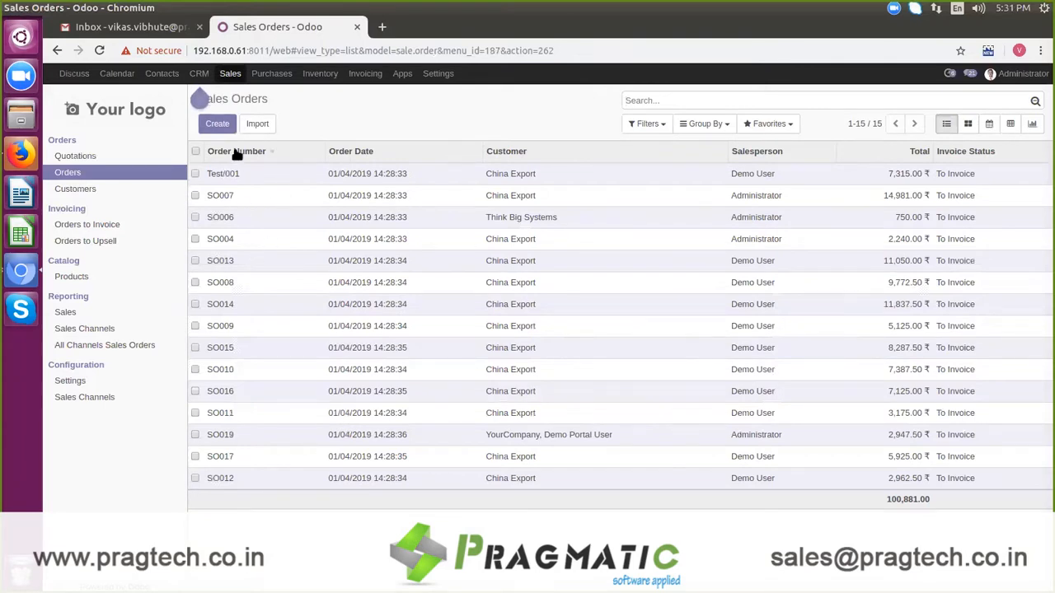
left_click(237, 151)
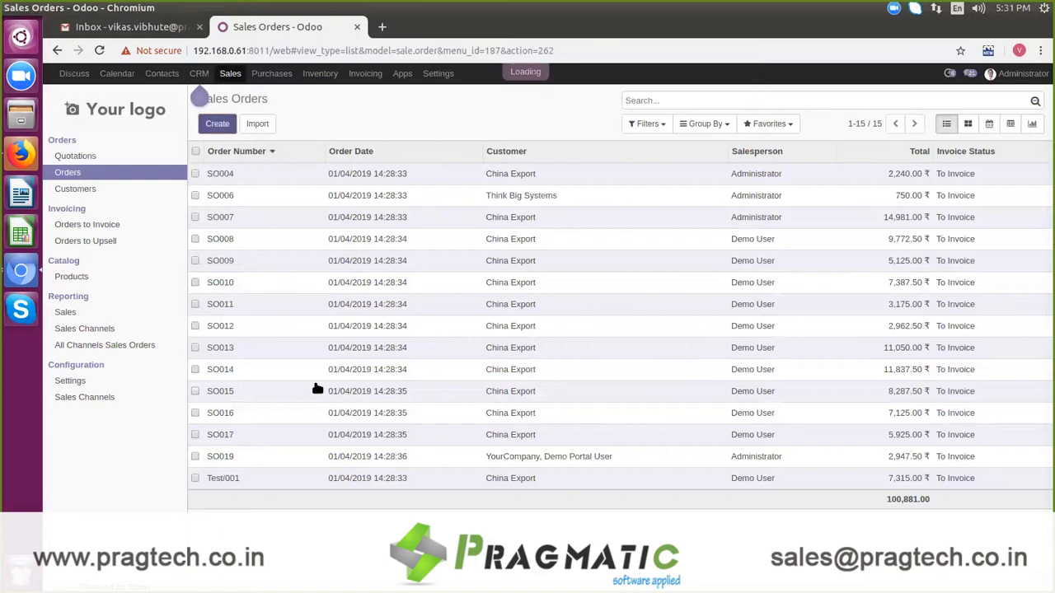
left_click(217, 123)
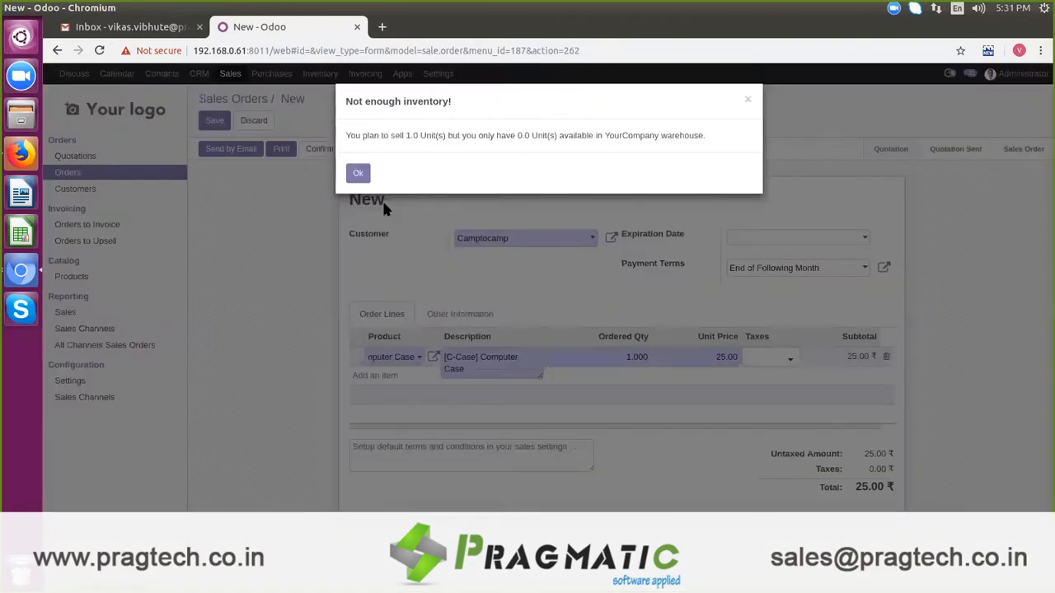
Dismiss the inventory warning and attach an invoice PDF from Downloads to SO020.
left_click(358, 173)
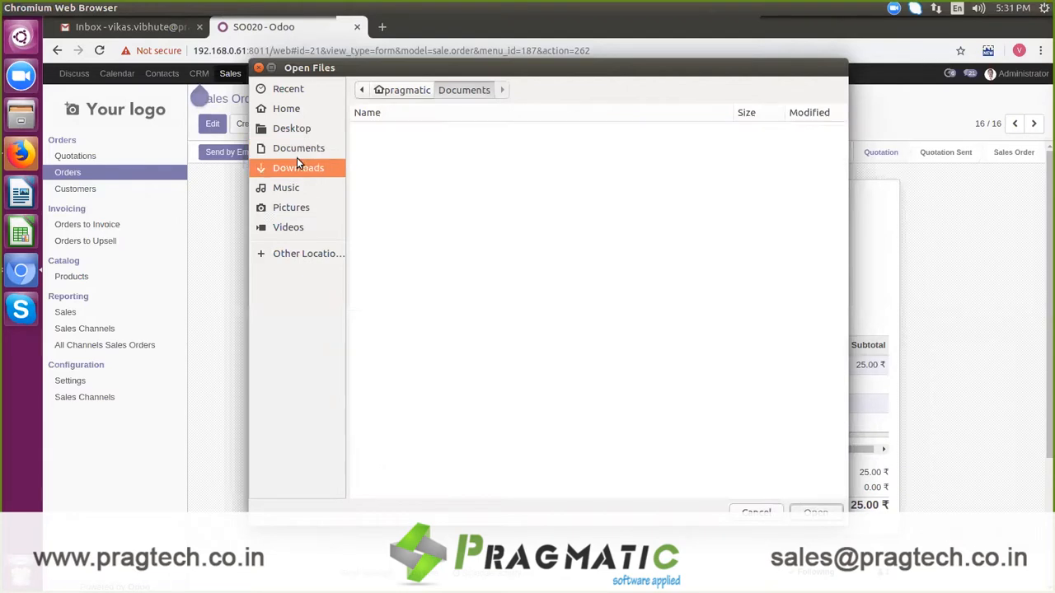
left_click(298, 167)
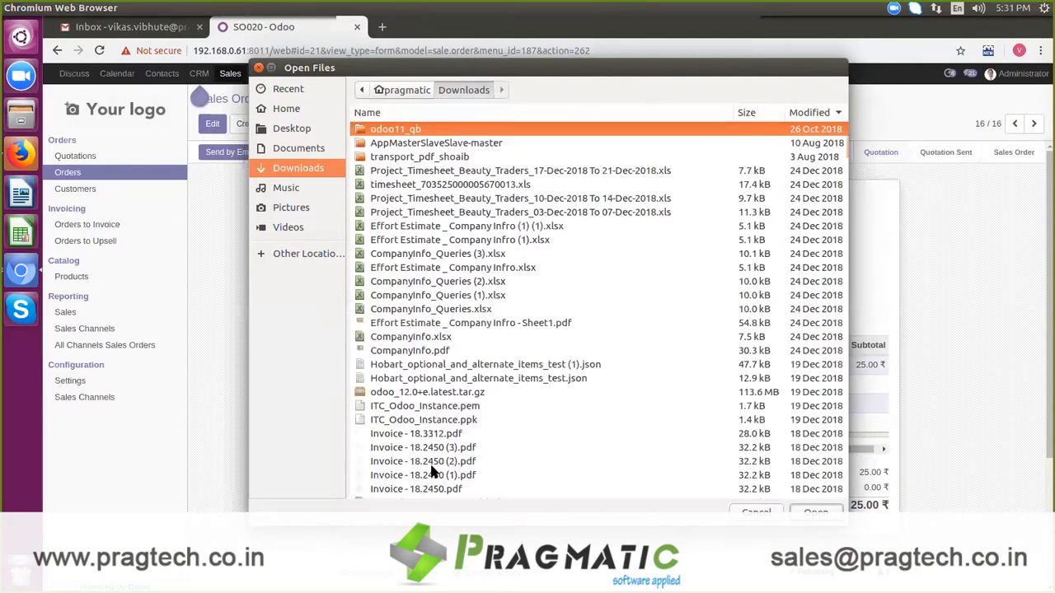
left_click(815, 511)
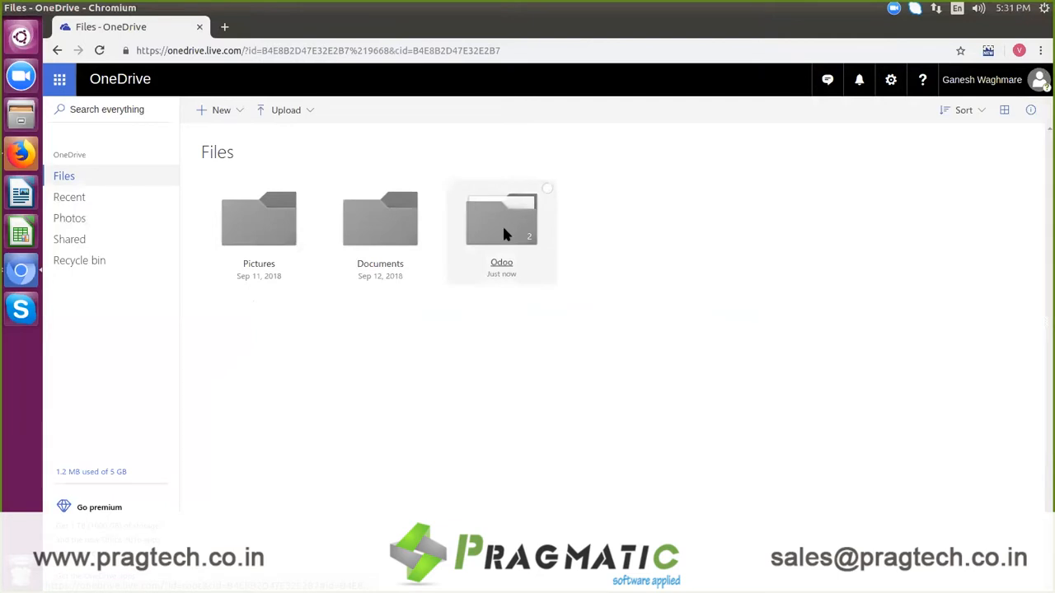
Navigate OneDrive to Odoo/Sales Order/SO020 and preview Invoice - 18.3312.pdf.
double_click(501, 218)
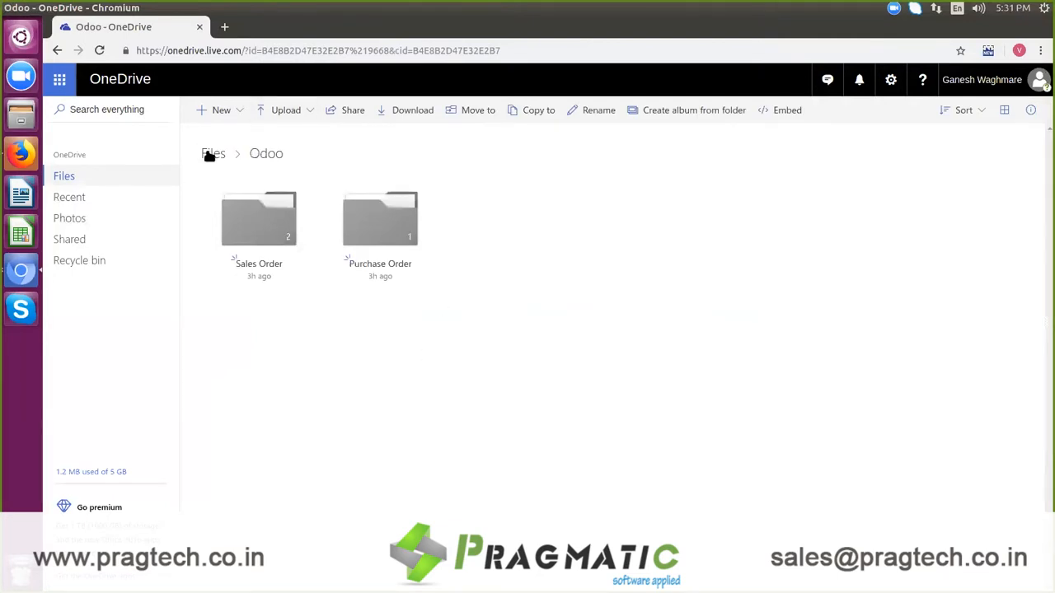
left_click(213, 154)
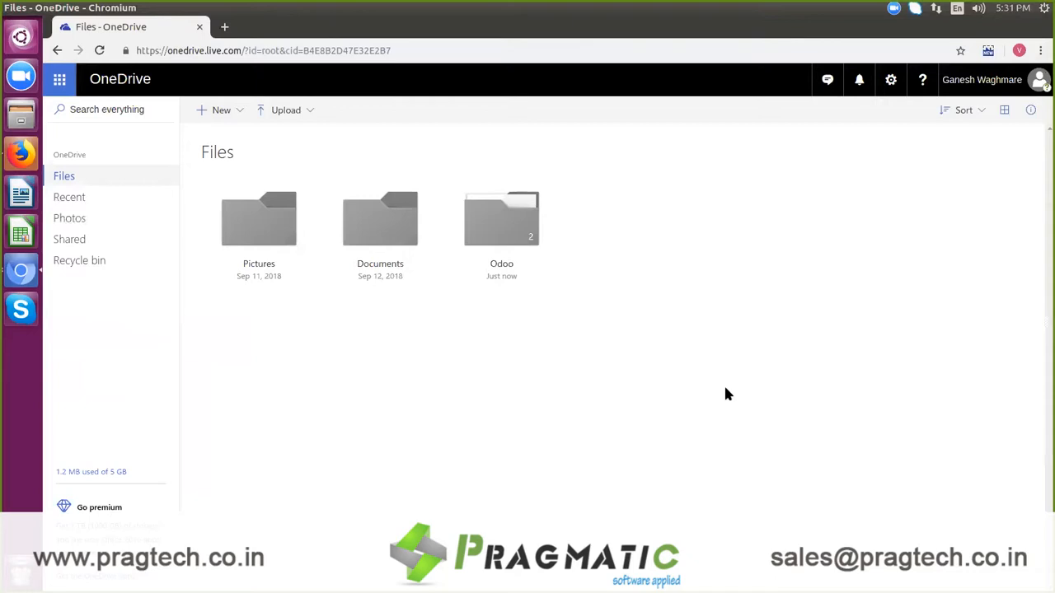
mouse_move(554, 276)
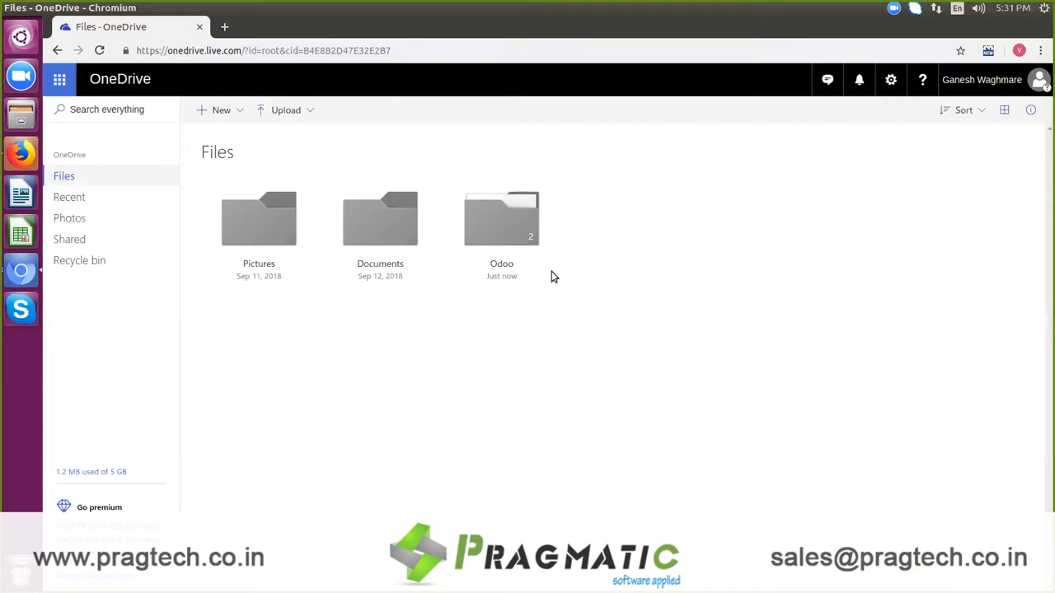
double_click(501, 218)
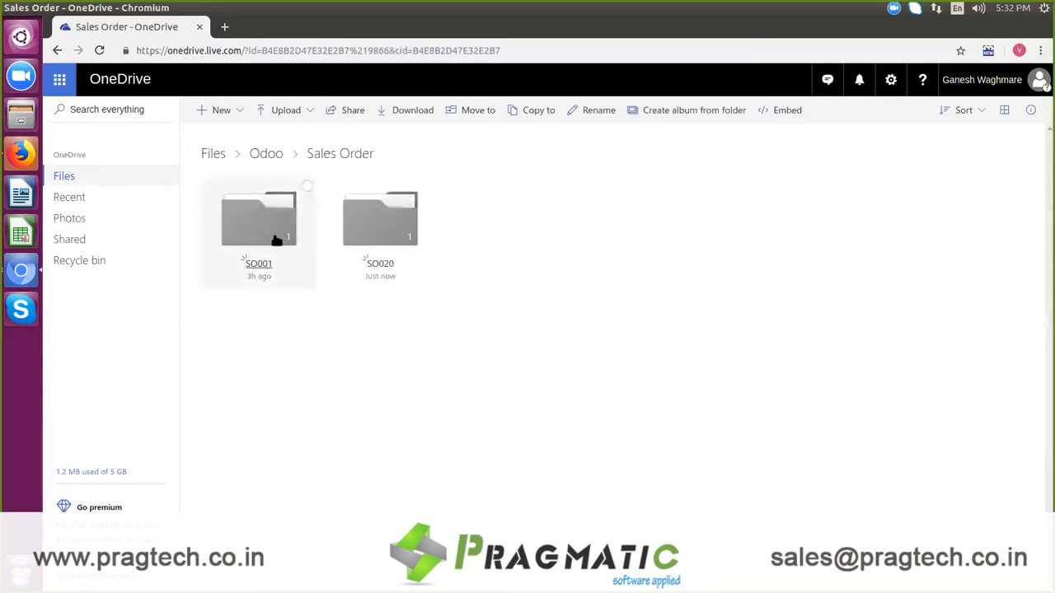
double_click(380, 218)
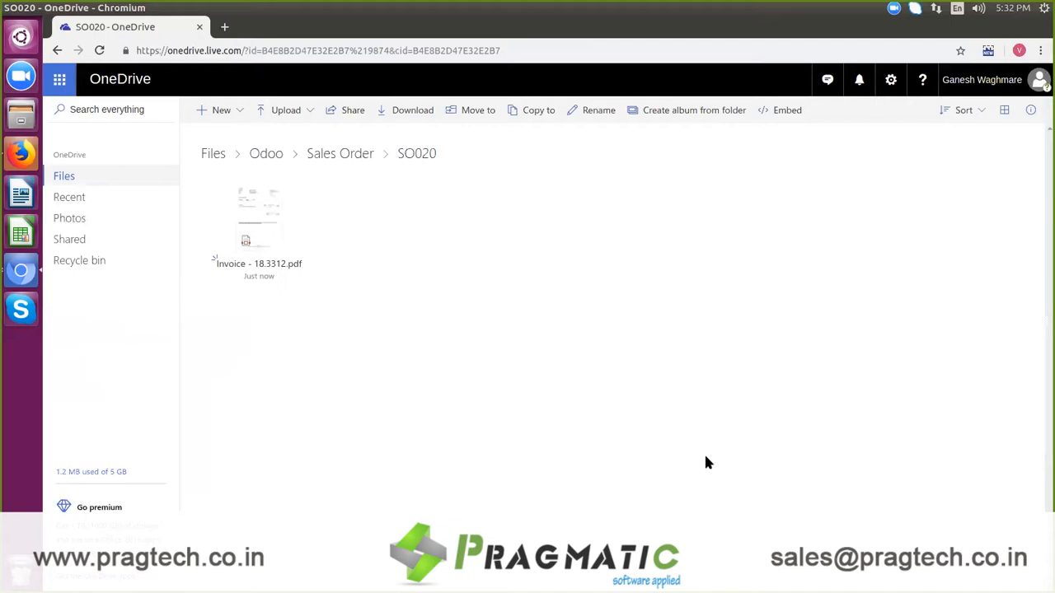
mouse_move(441, 274)
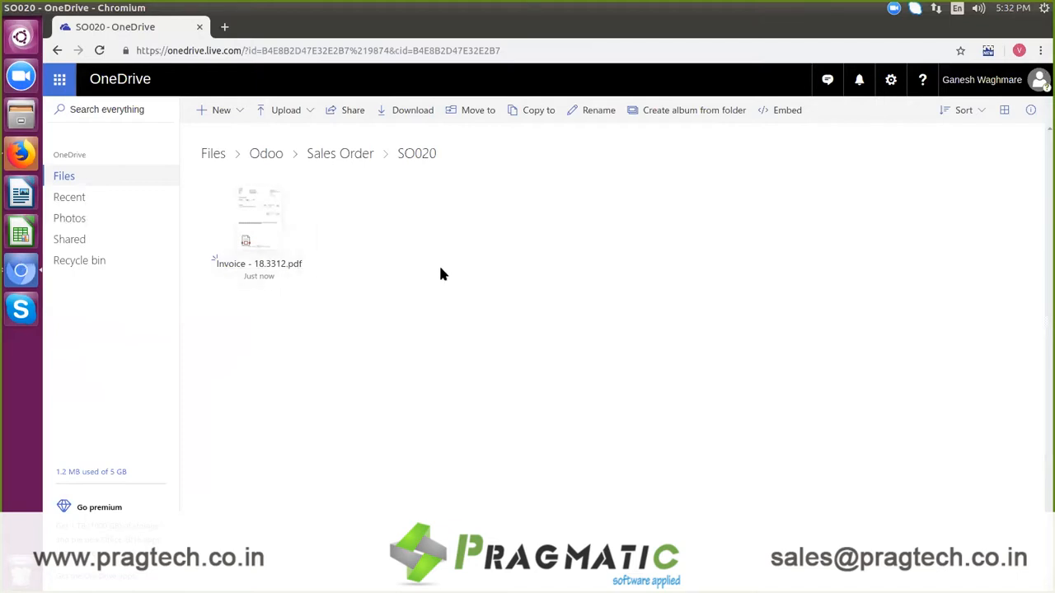
mouse_move(307, 210)
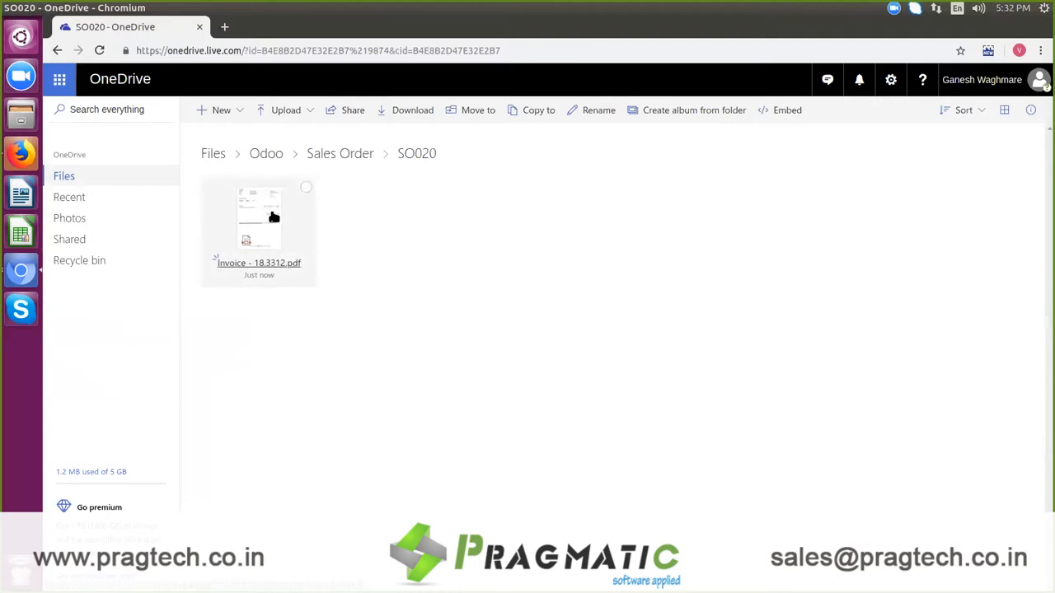
double_click(259, 218)
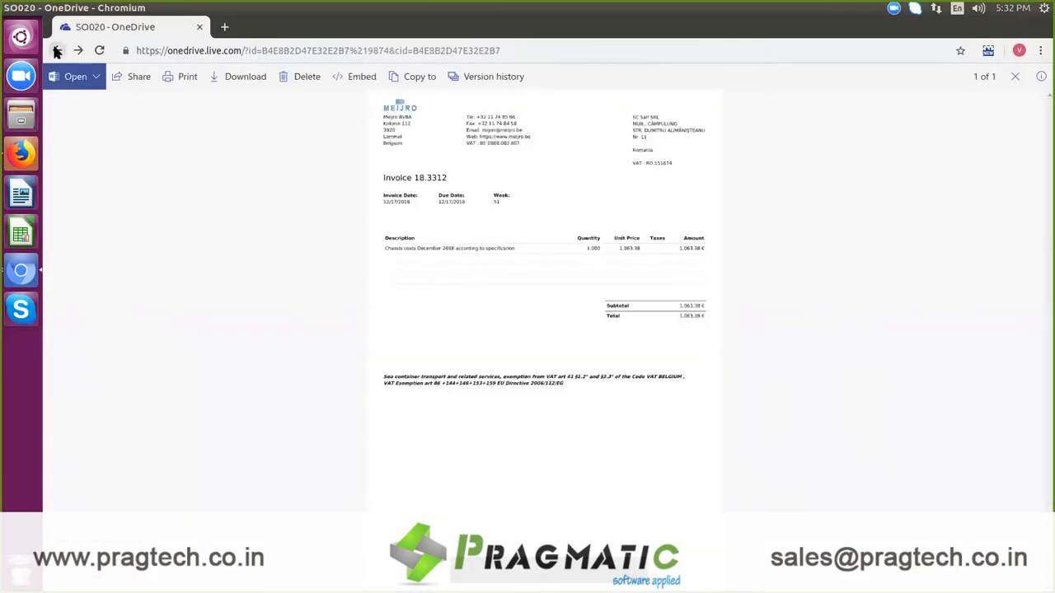
left_click(57, 50)
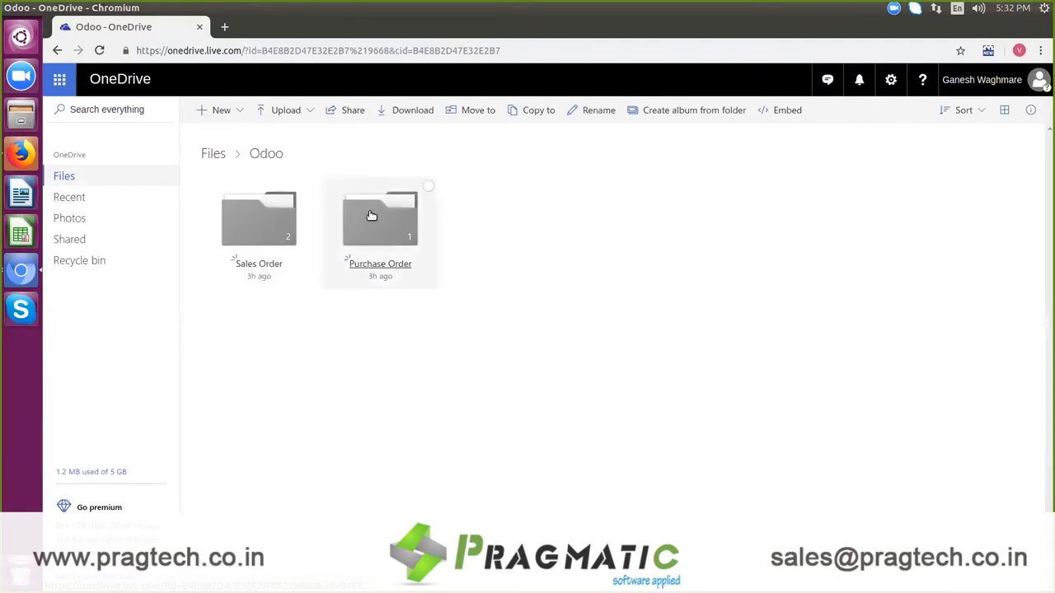
Check the Purchase Order folder, open SO001, and cancel a file upload there.
double_click(379, 218)
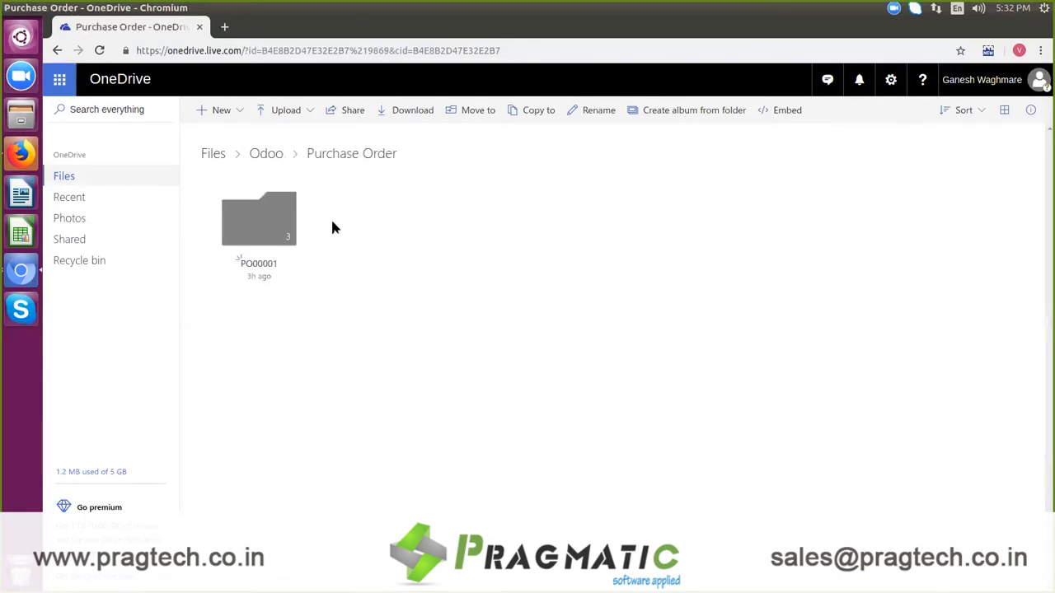
left_click(266, 153)
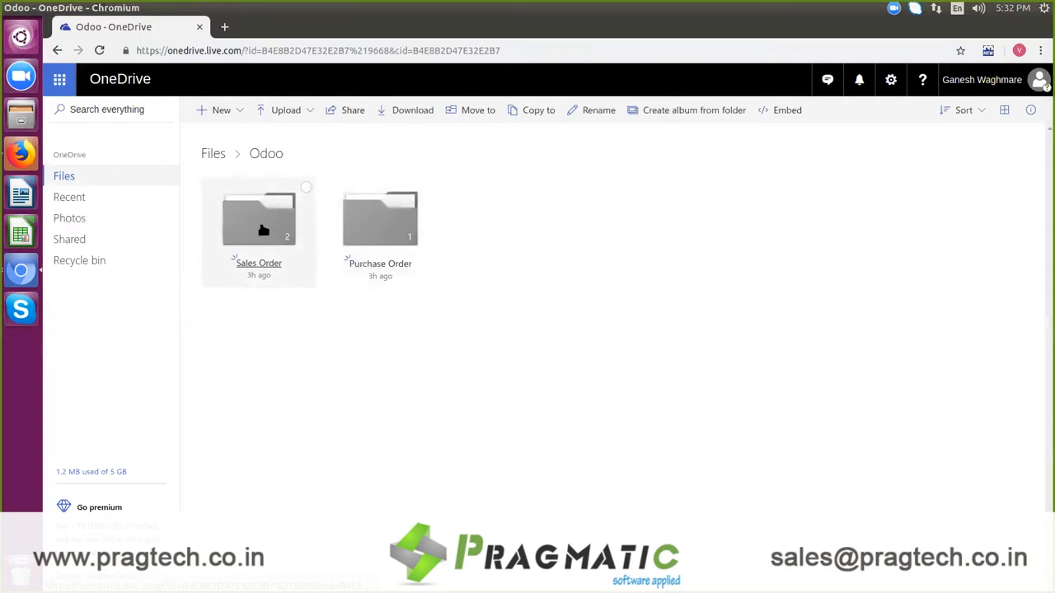
double_click(259, 218)
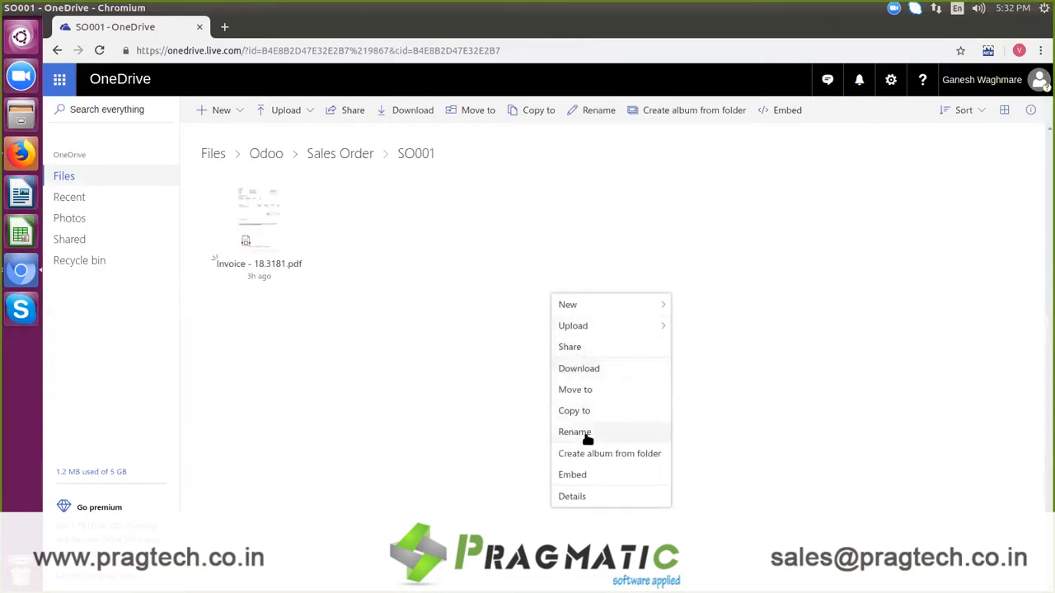
mouse_move(573, 325)
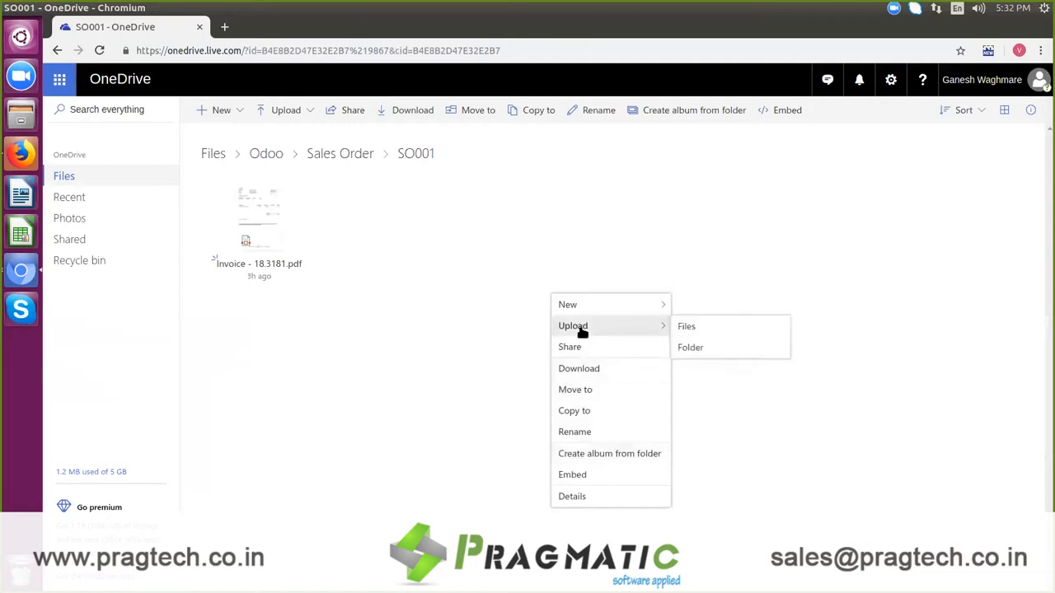
left_click(687, 326)
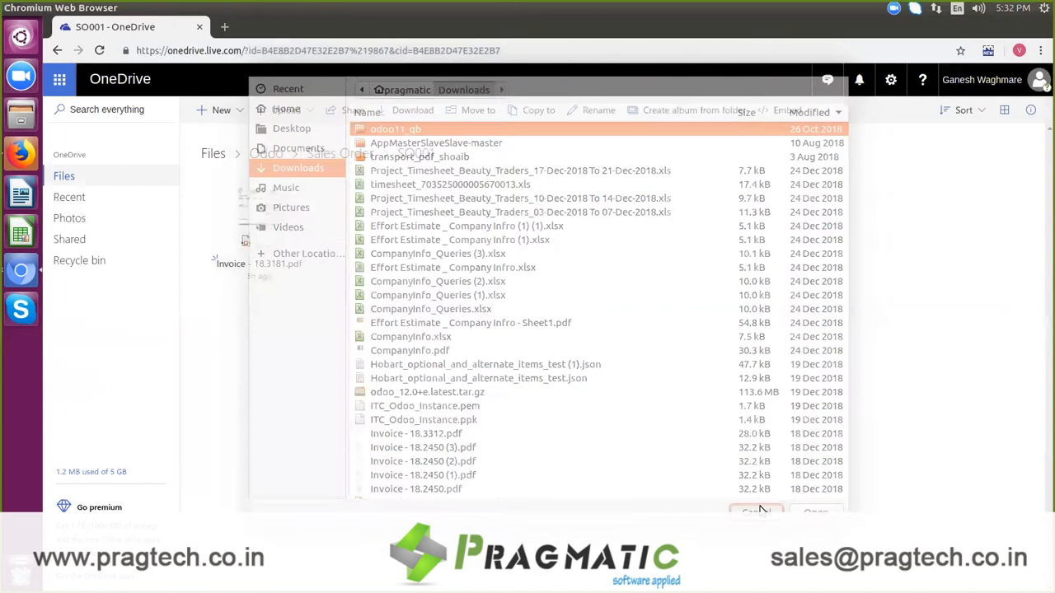
left_click(753, 510)
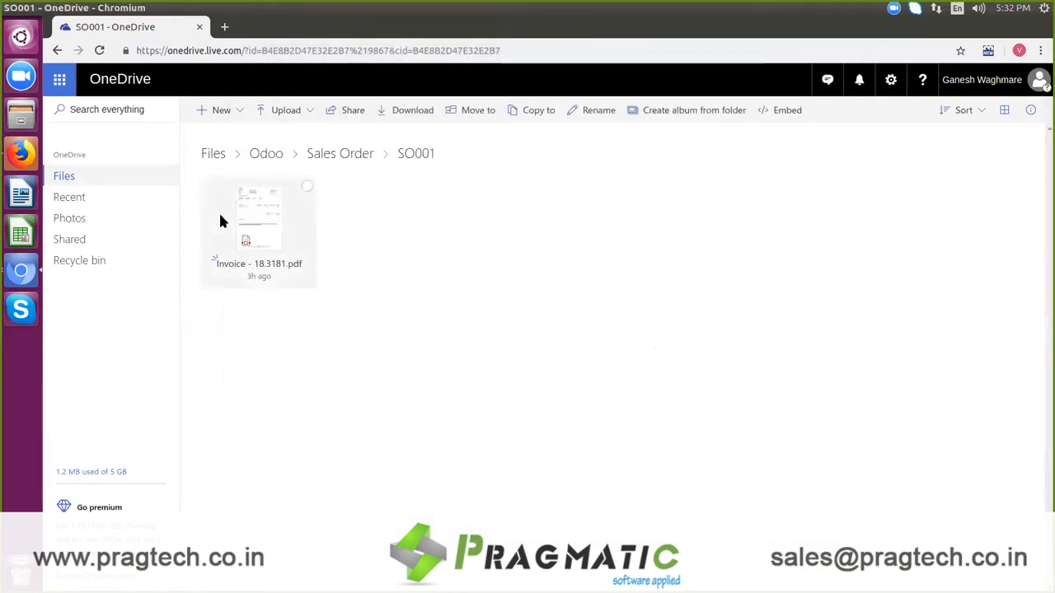
Return to Odoo's Sales Orders list and open the Settings dashboard.
left_click(264, 26)
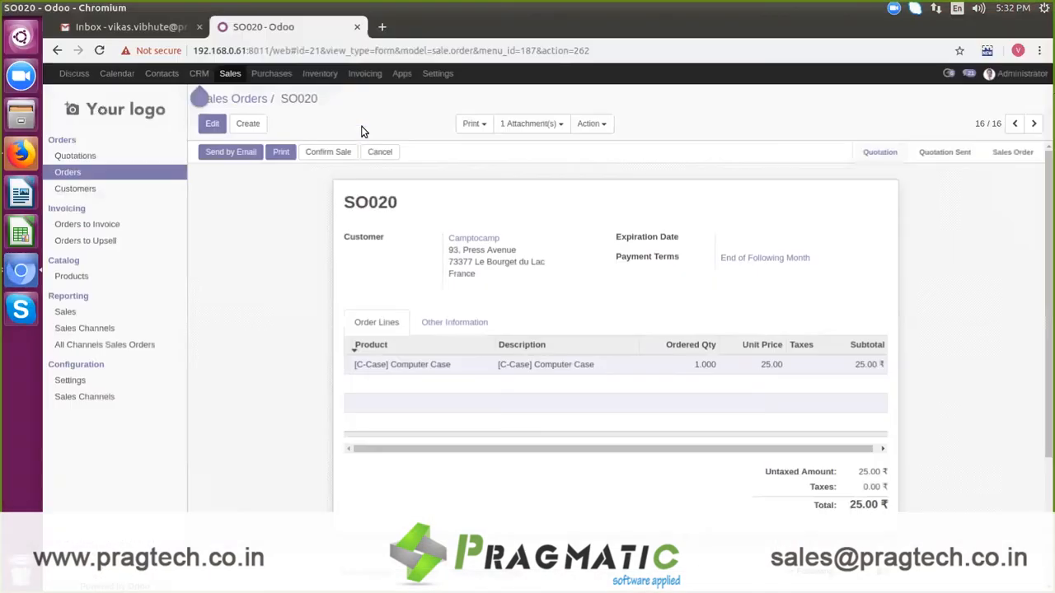
left_click(238, 99)
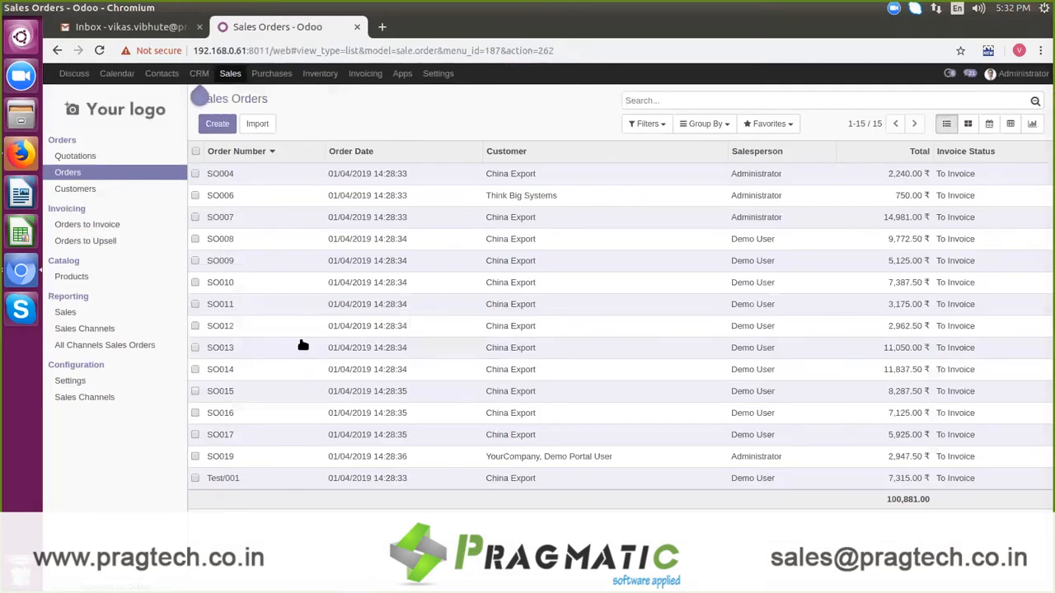
mouse_move(124, 214)
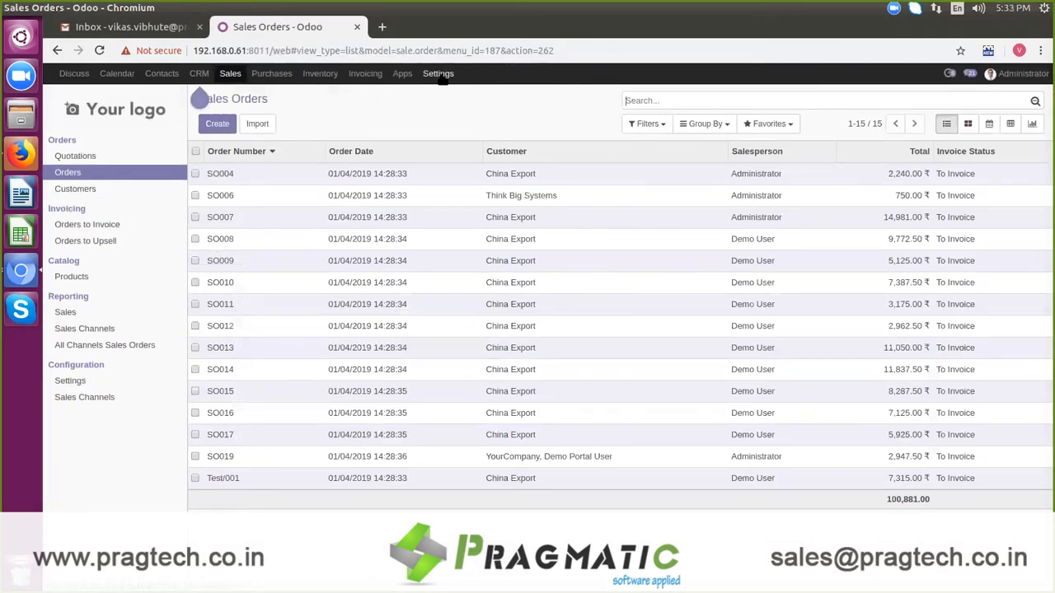
left_click(438, 74)
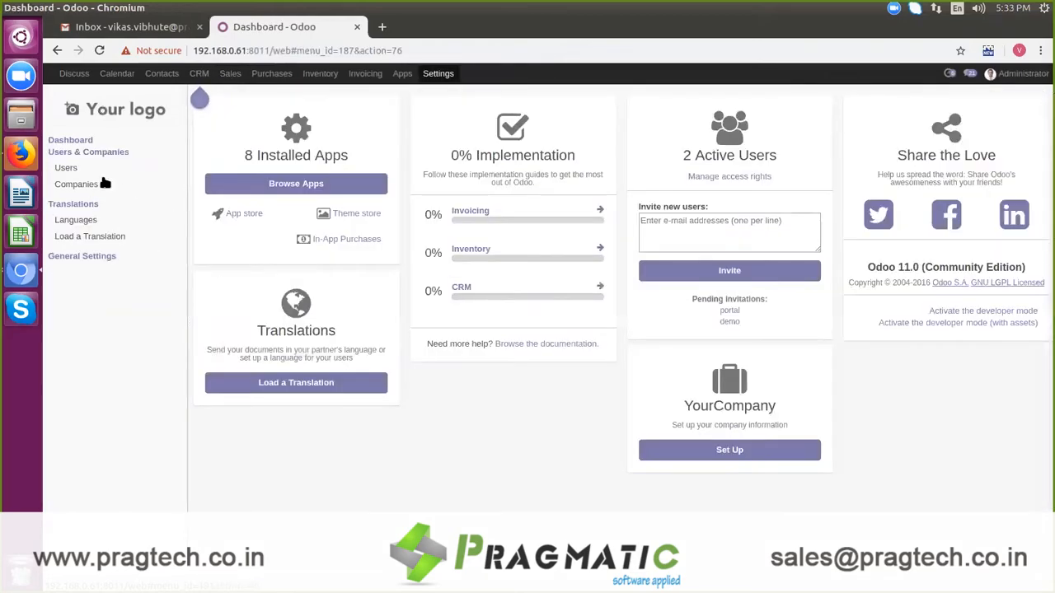